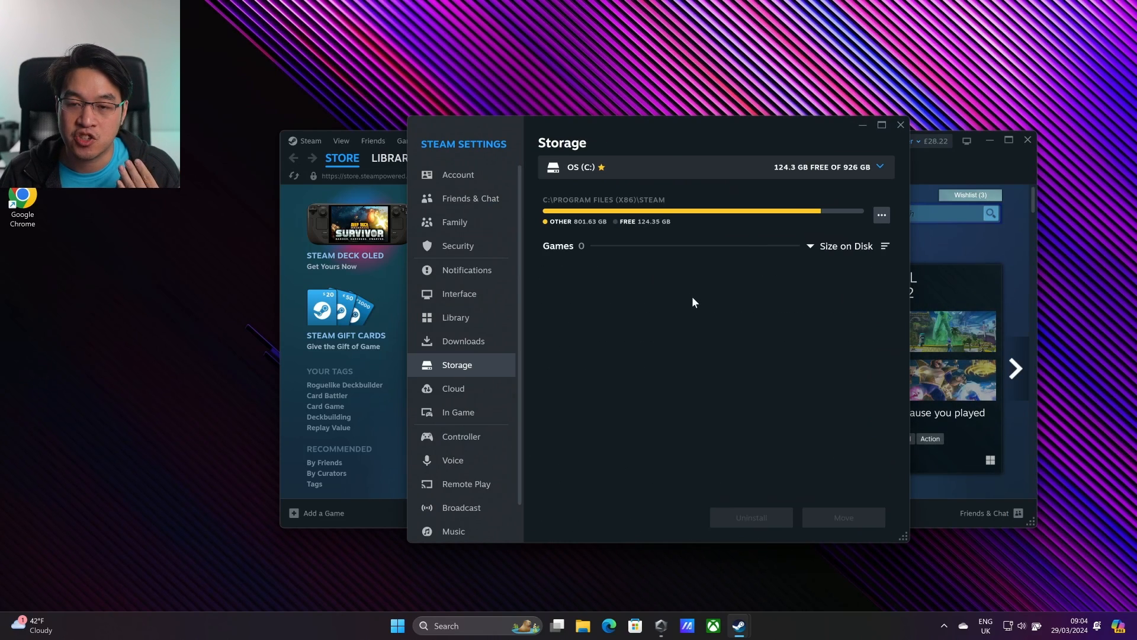
Step: Open the Add Drive library folder picker from the Storage drive list
click(880, 166)
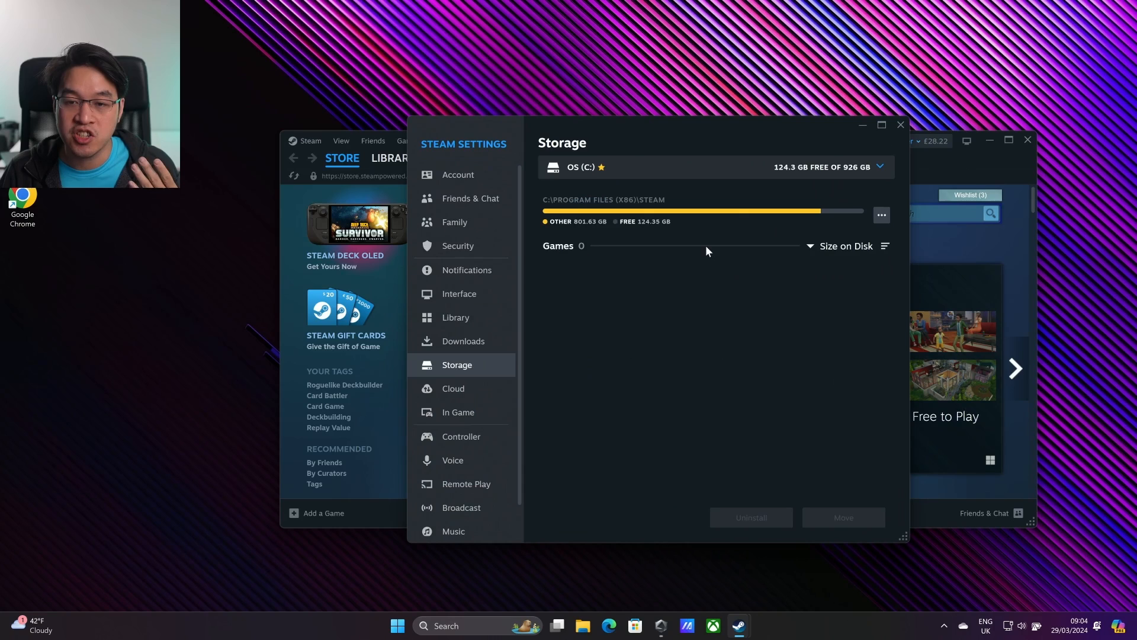
click(881, 167)
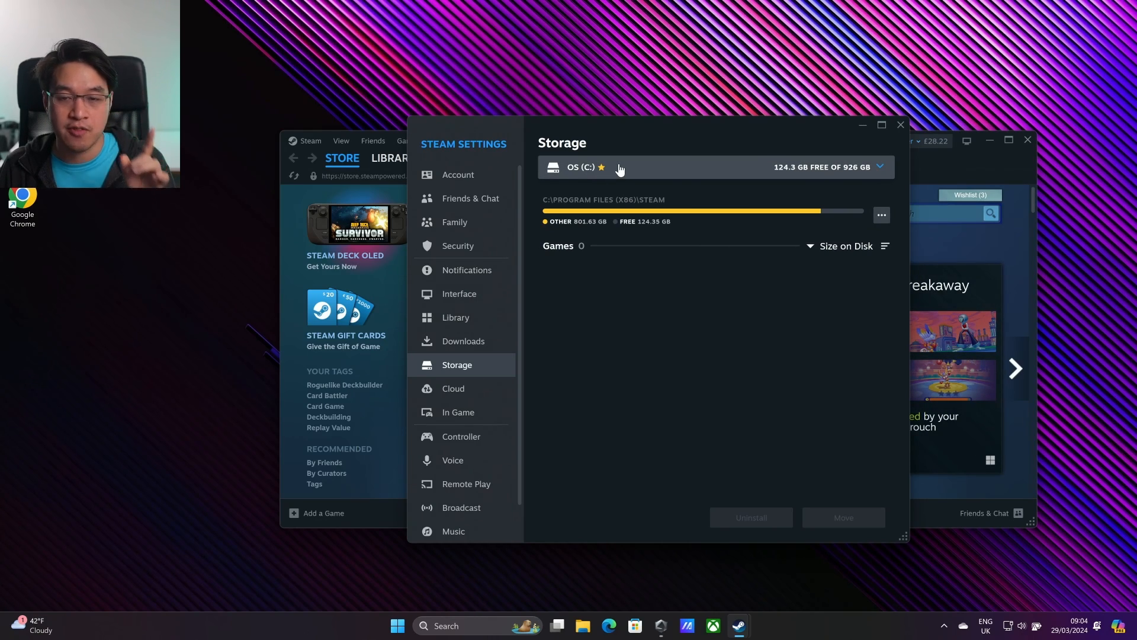
click(880, 165)
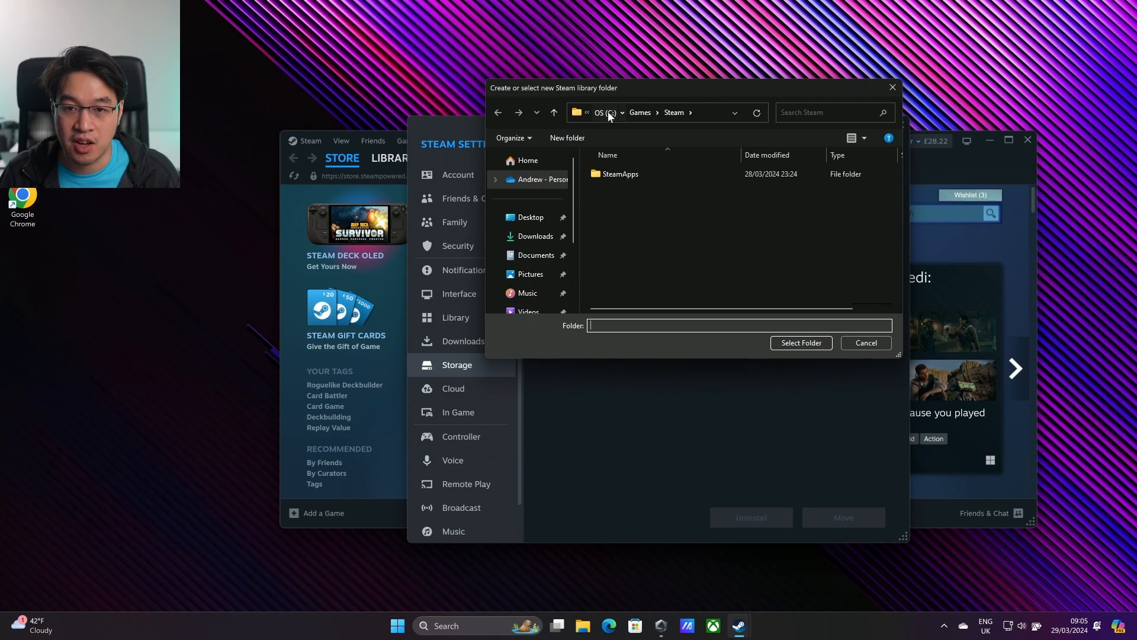
Step: Browse the picker to C:\Games\Steam, then cancel without adding the folder
click(600, 113)
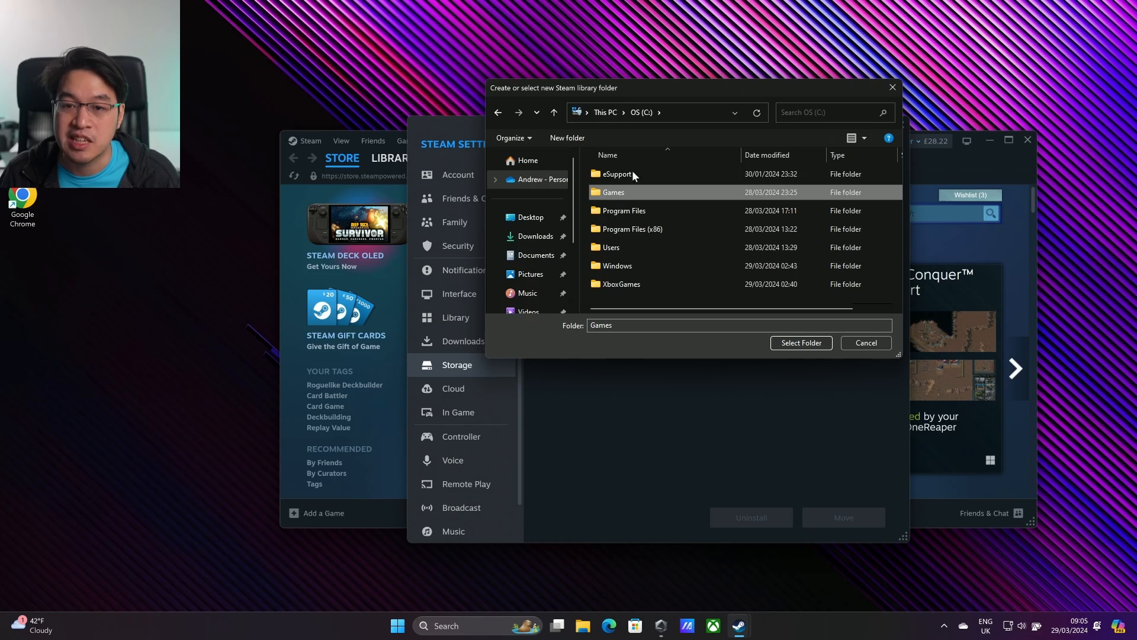
double_click(619, 192)
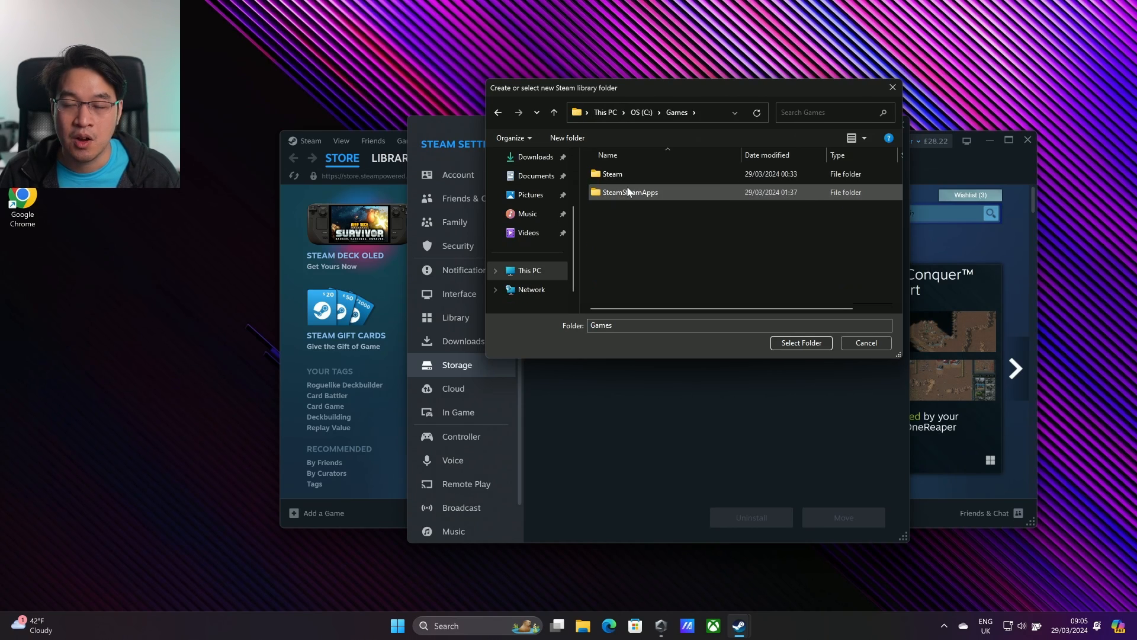
double_click(611, 173)
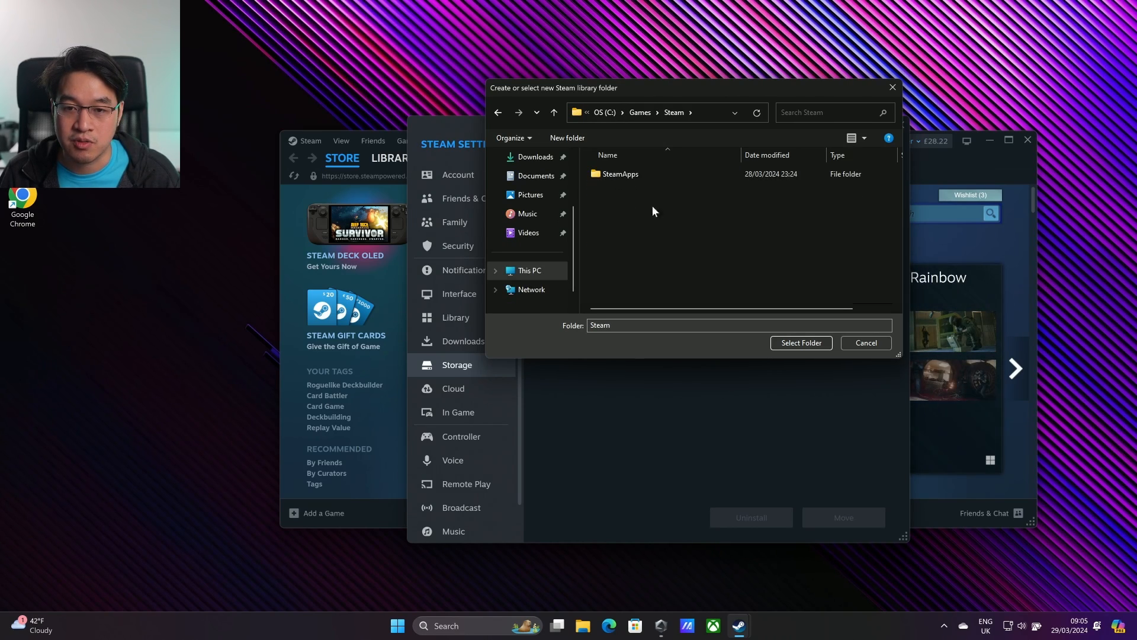
mouse_move(653, 121)
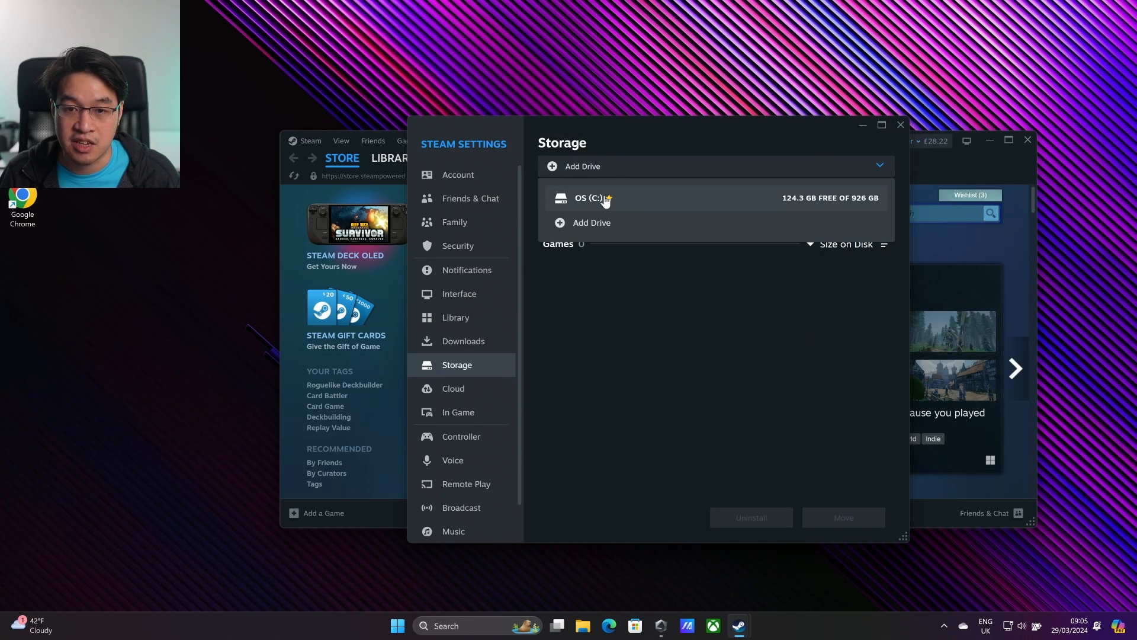
click(601, 198)
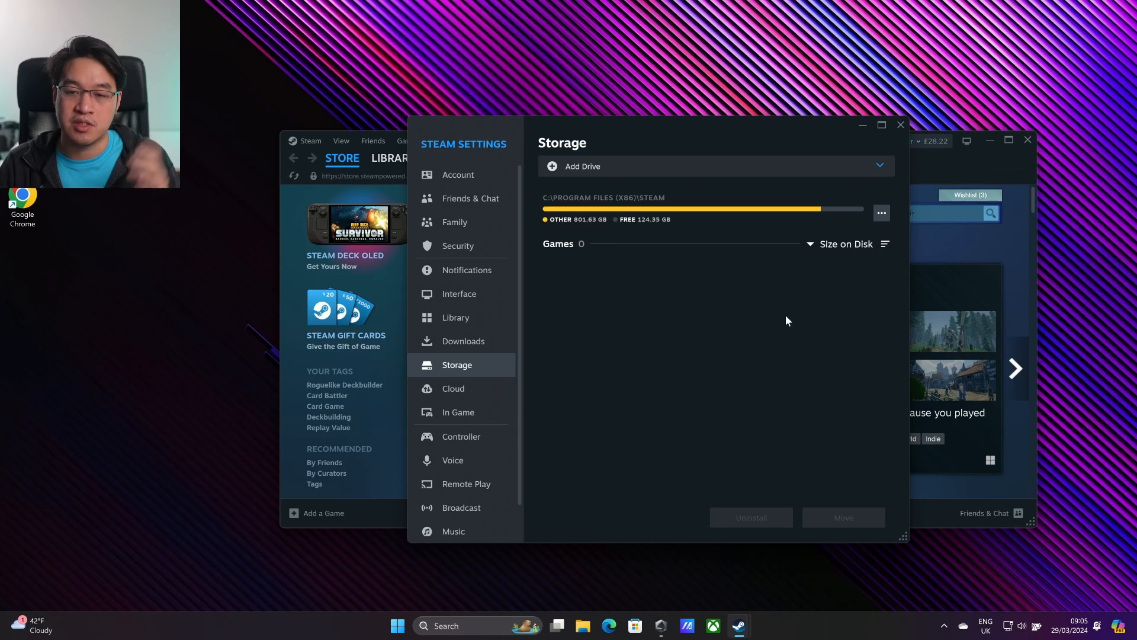
click(716, 165)
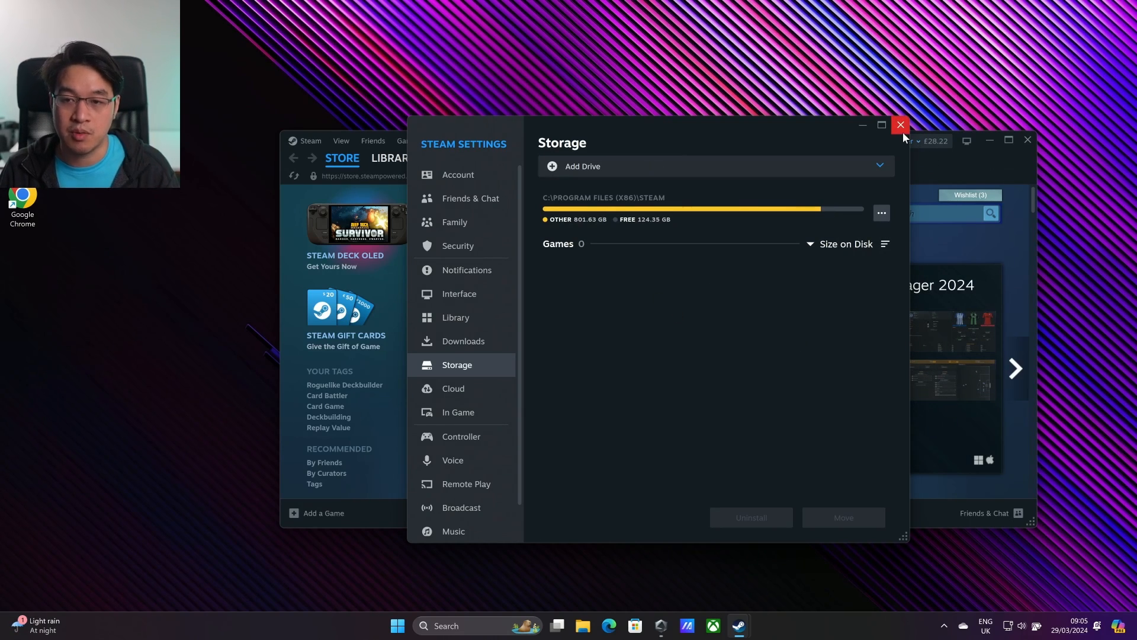
Step: Close Settings, exit Steam via the Steam menu, and launch the web browser
click(900, 124)
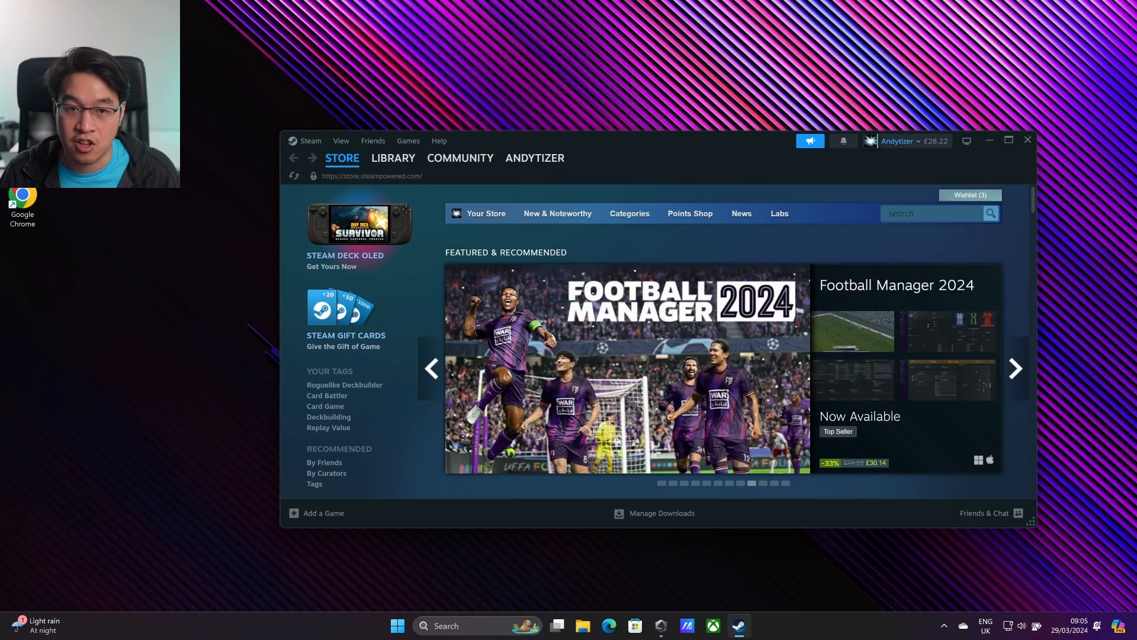
click(311, 141)
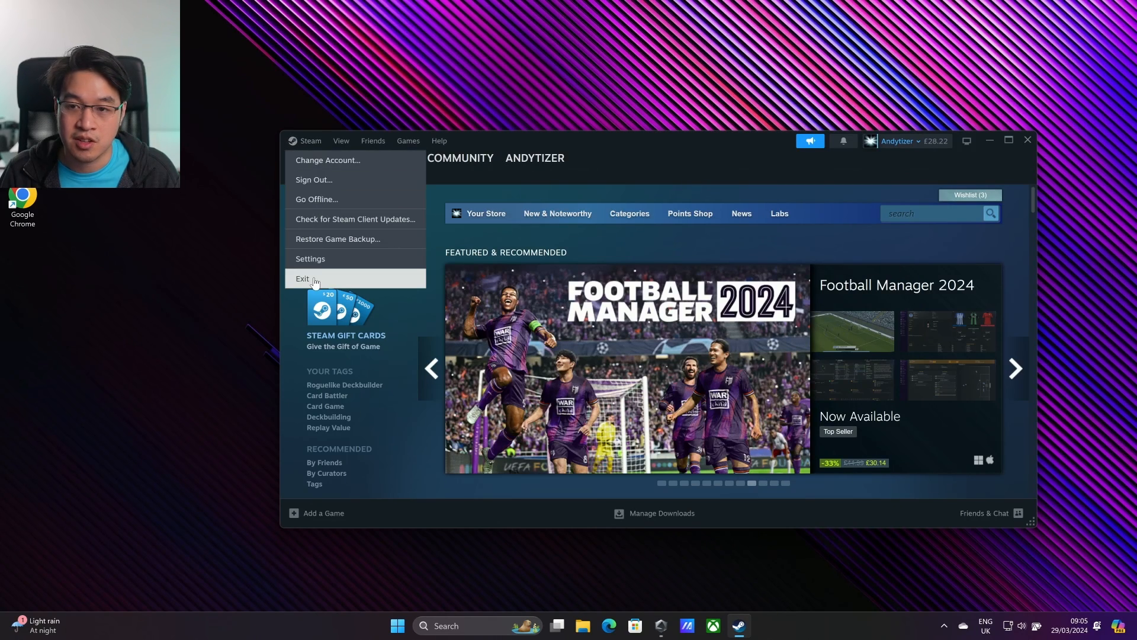
click(302, 278)
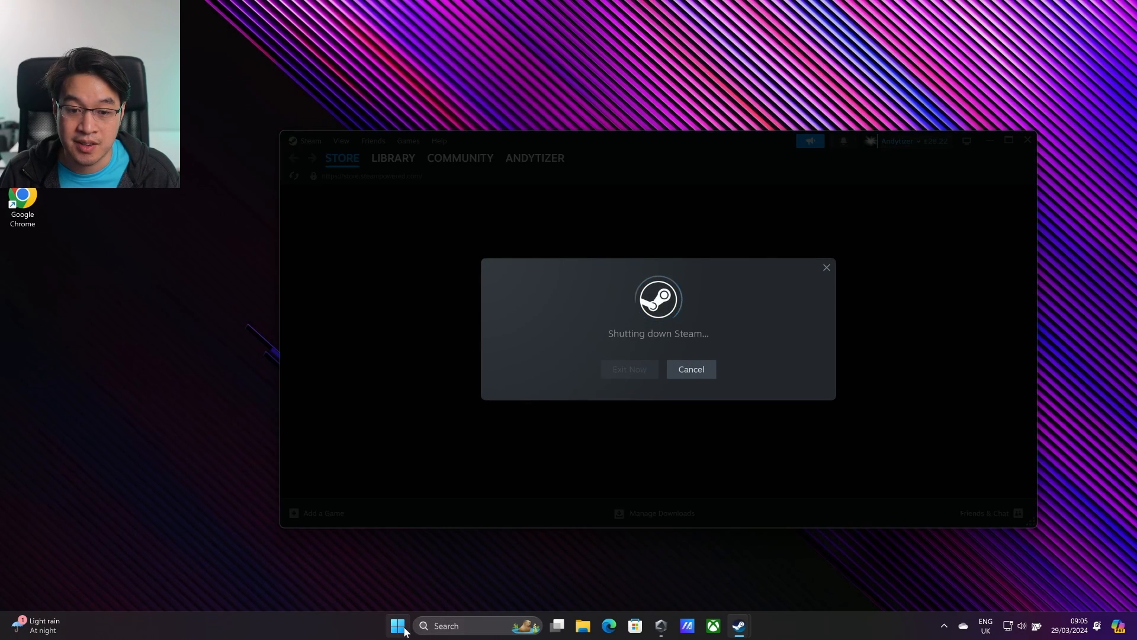
click(397, 625)
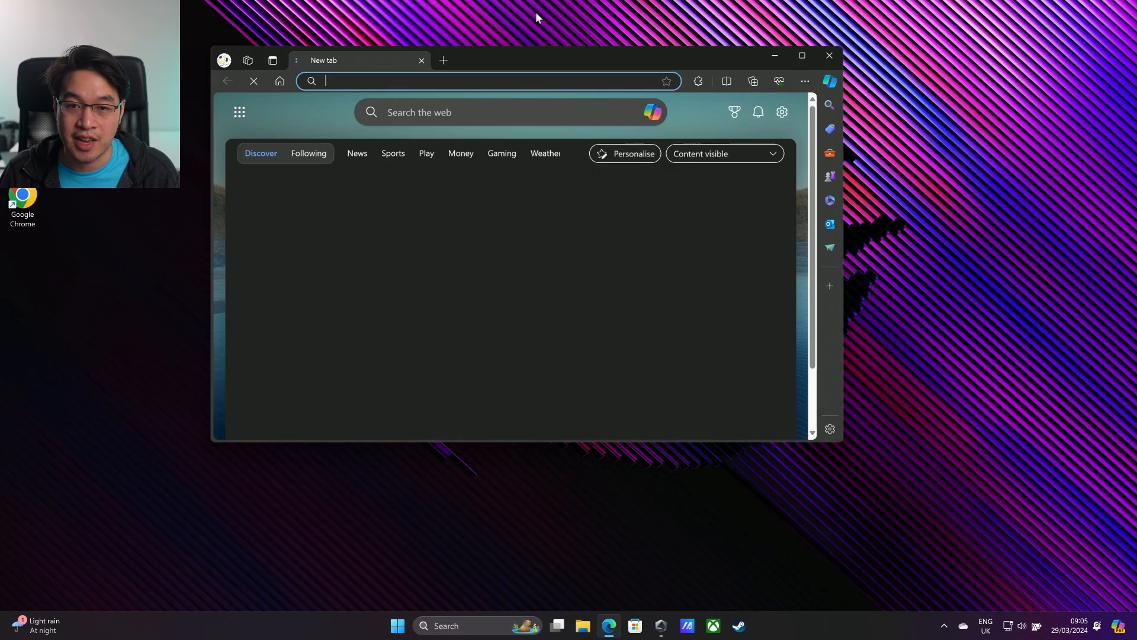
Step: Search the web for 'steam' and open the official Steam website result
text(steampowered&cvid=70df8d4894b74...)
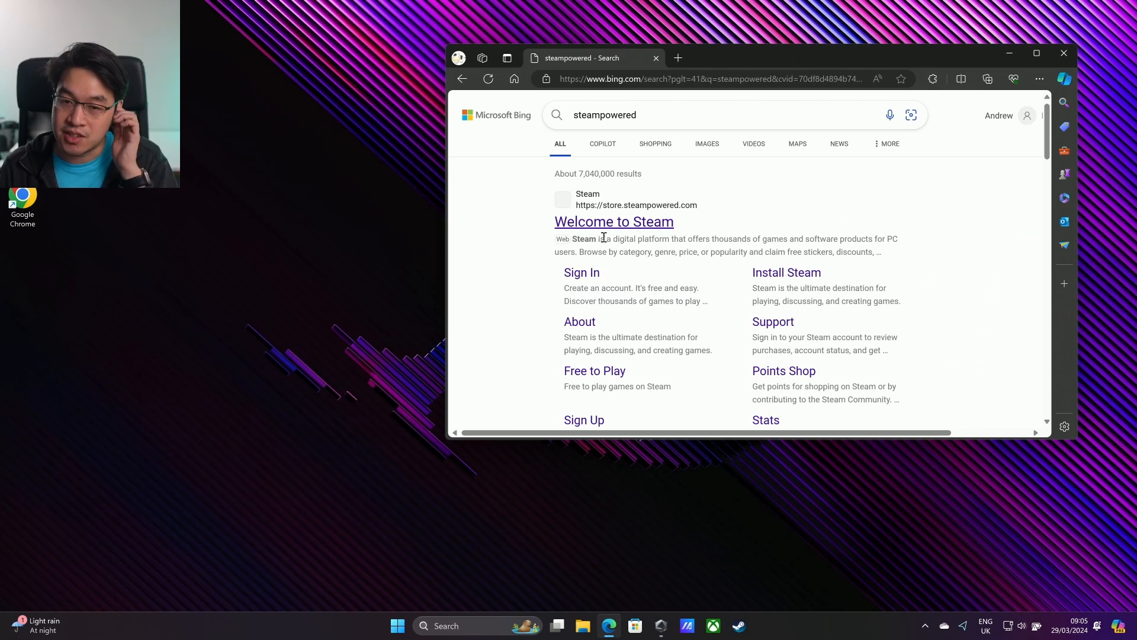
click(614, 222)
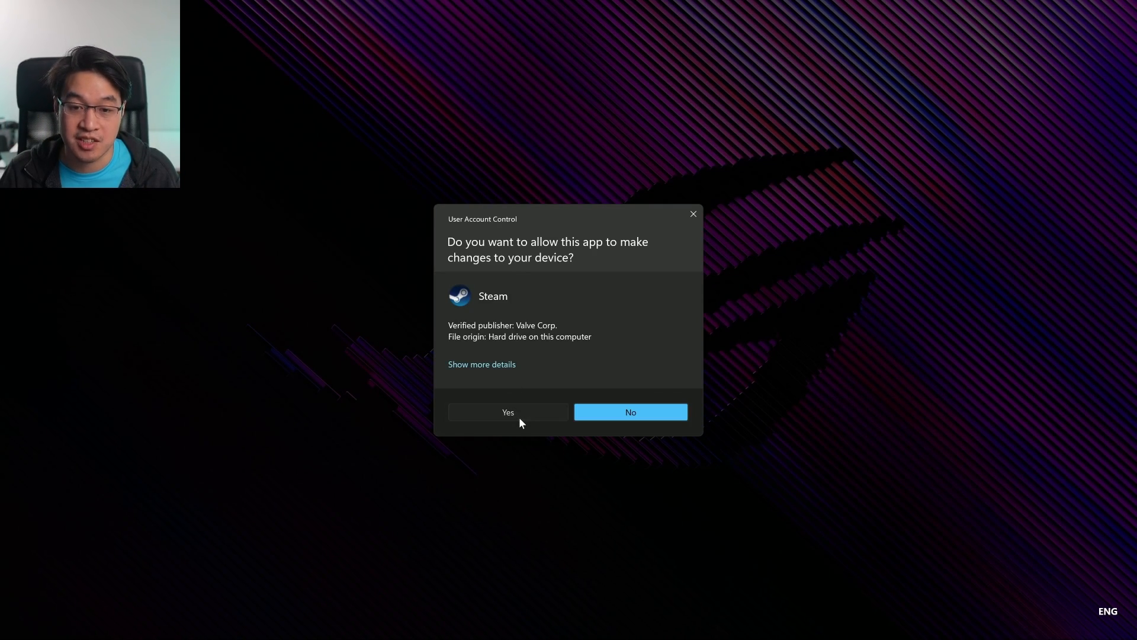
Step: Allow the installer, pass the welcome page and accept English as the setup language
click(507, 413)
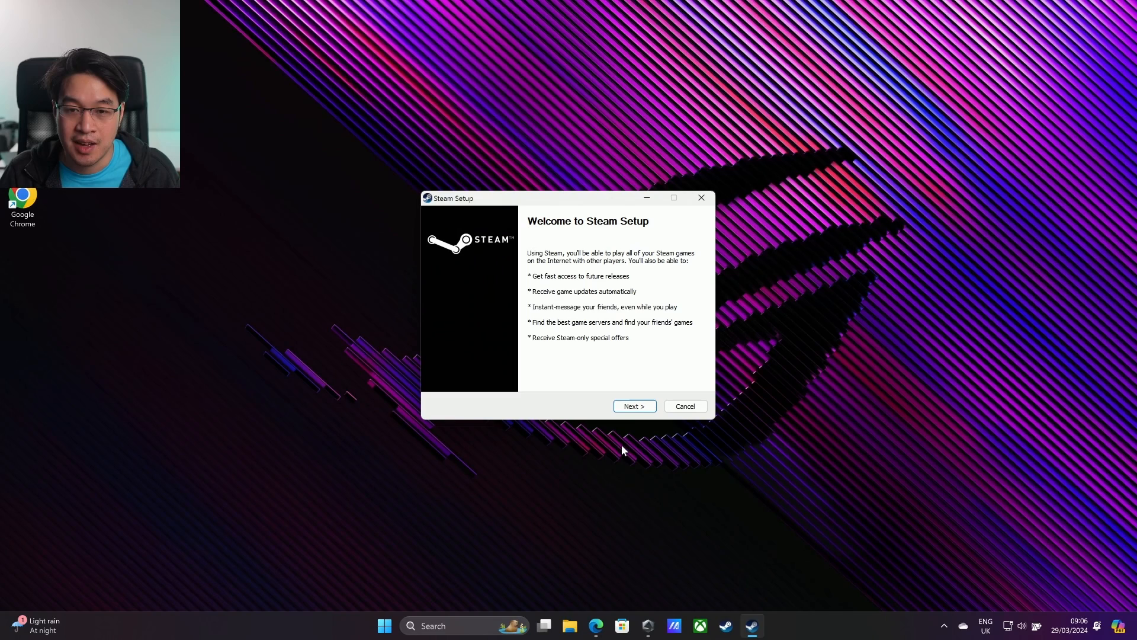
click(634, 406)
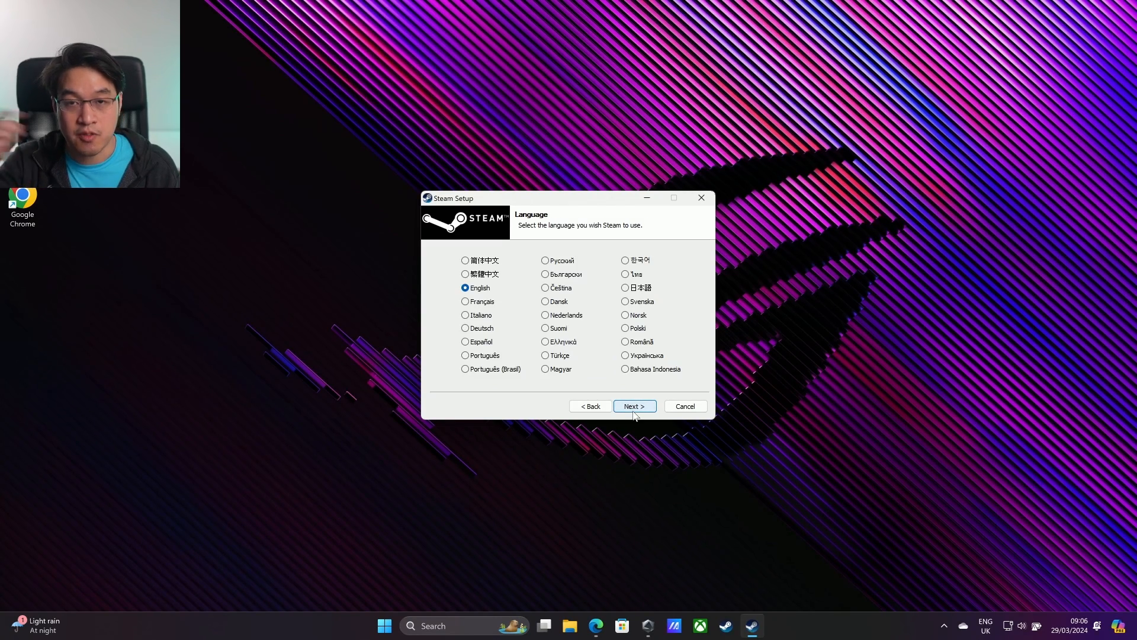
mouse_move(547, 609)
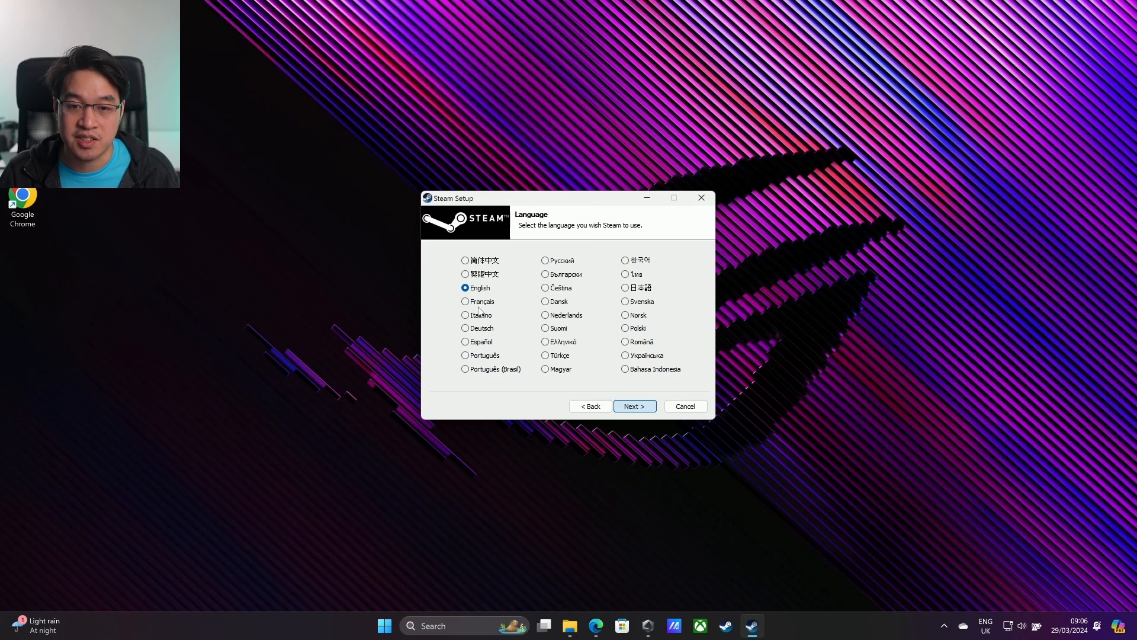
click(633, 405)
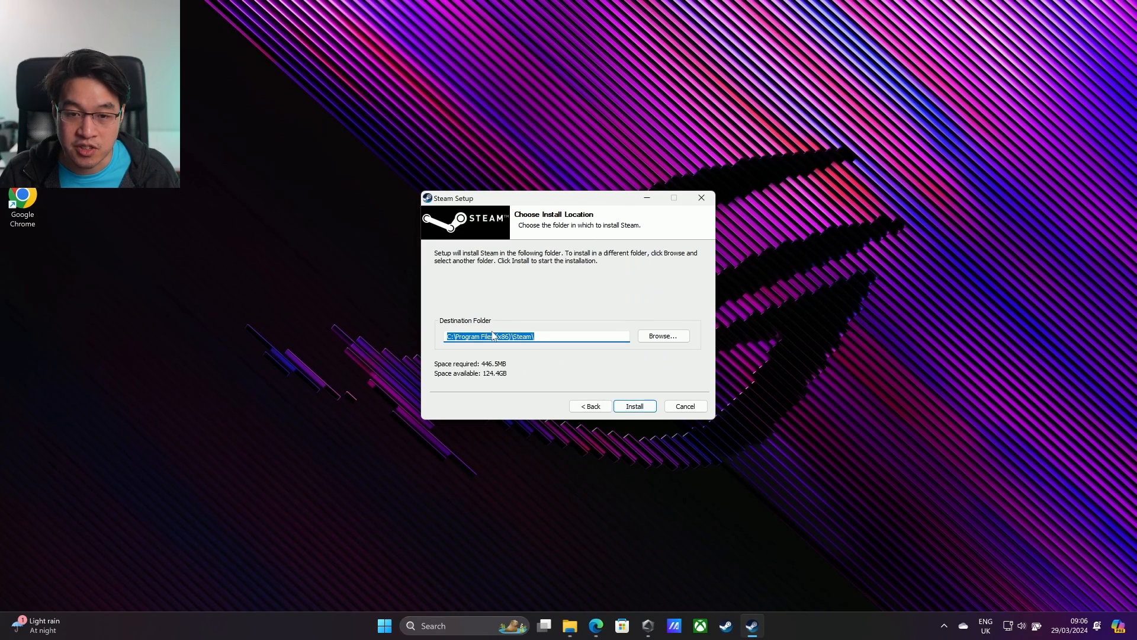
Step: Set the install destination to C:\Games\Steam and install Steam there
click(540, 337)
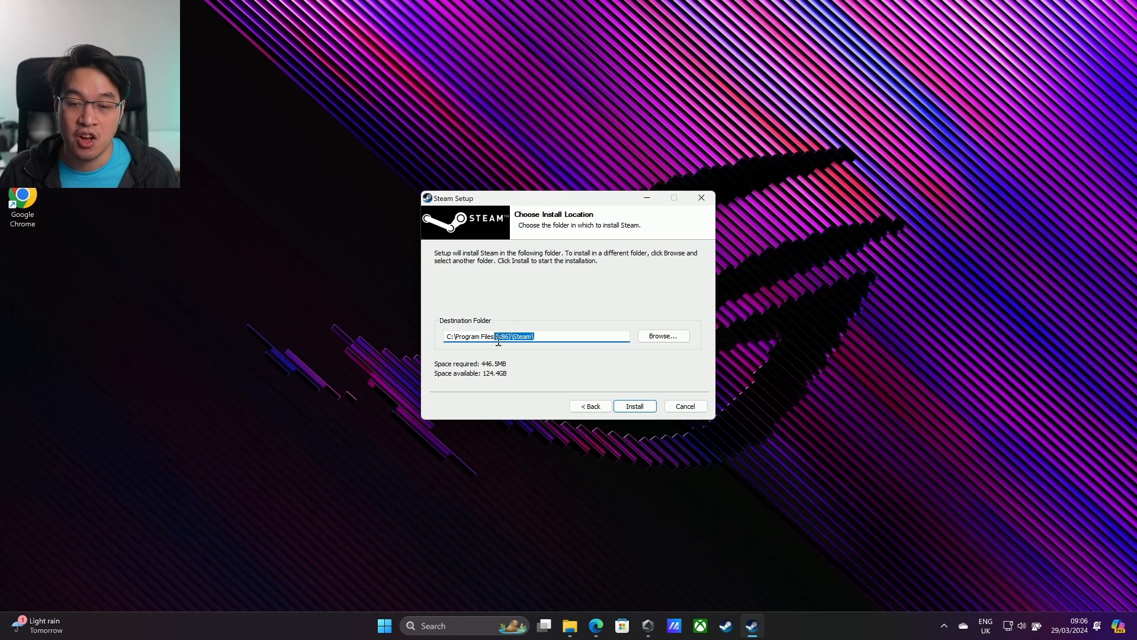
click(664, 335)
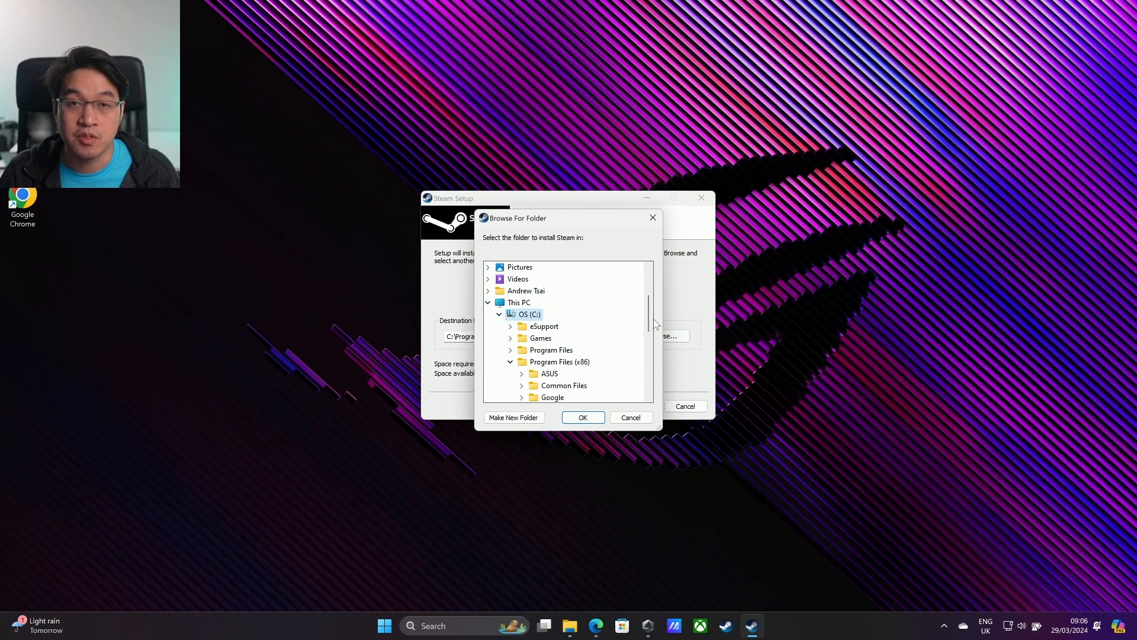
click(560, 361)
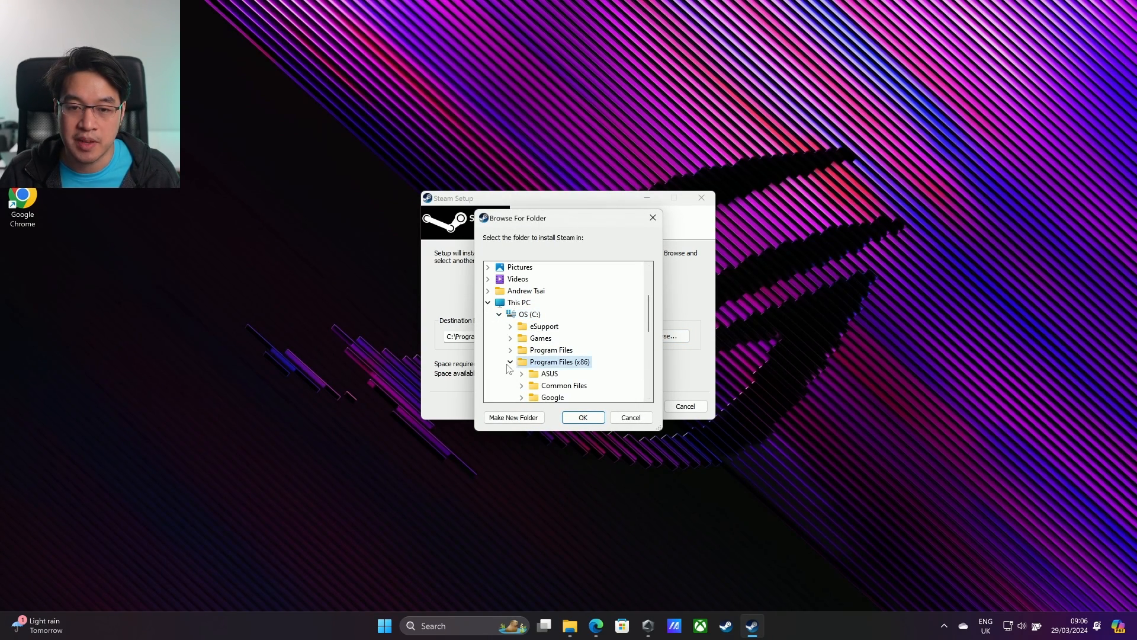
click(511, 337)
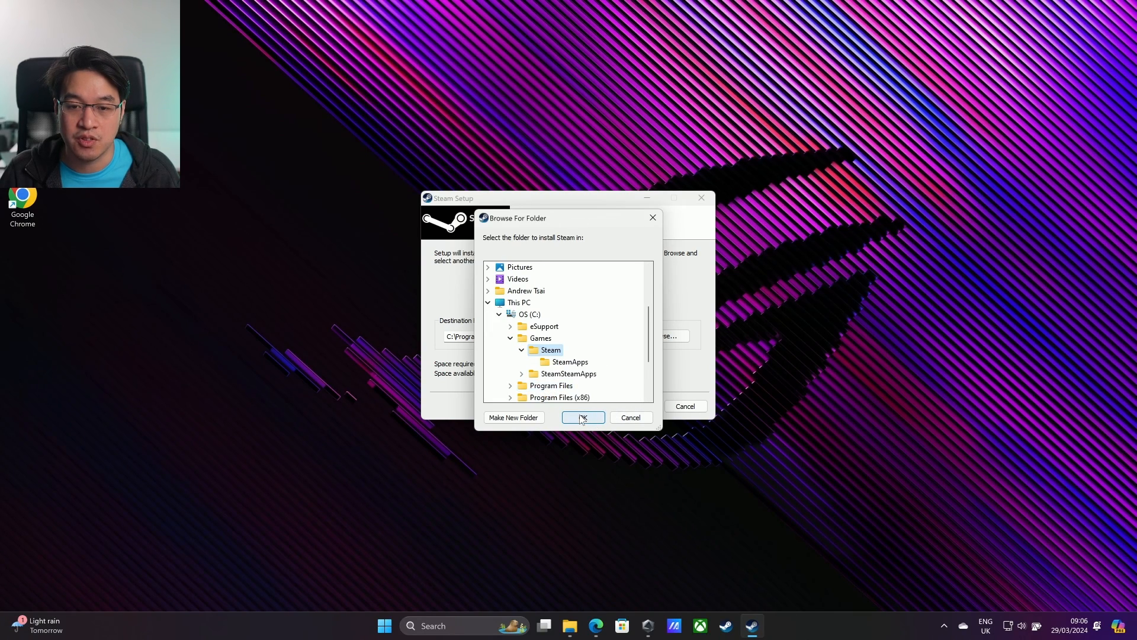
click(583, 417)
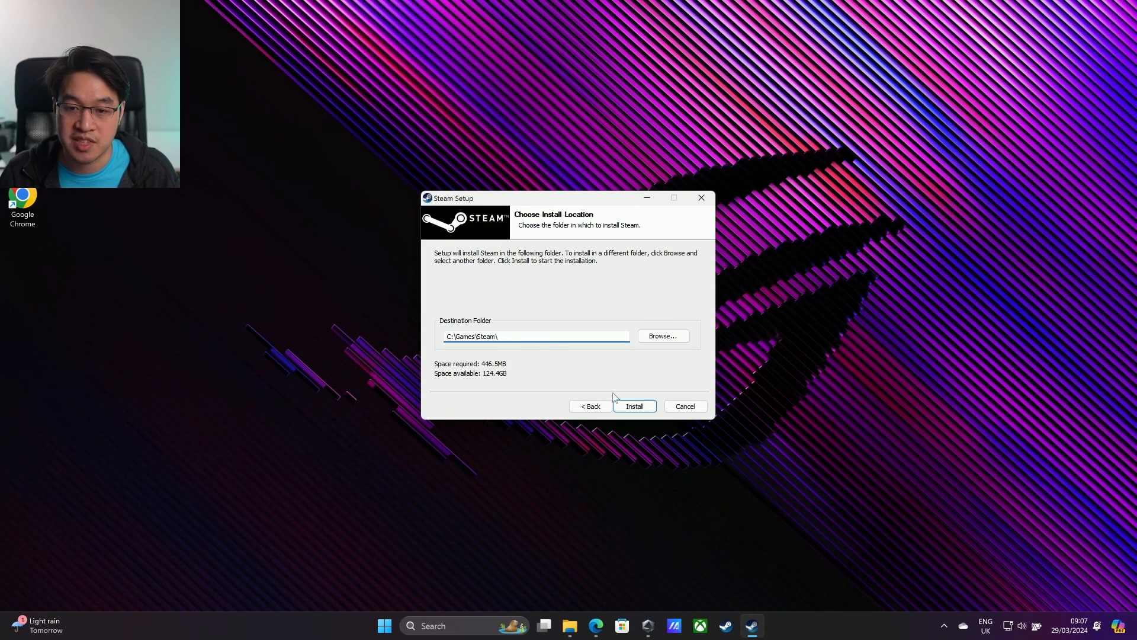
click(634, 405)
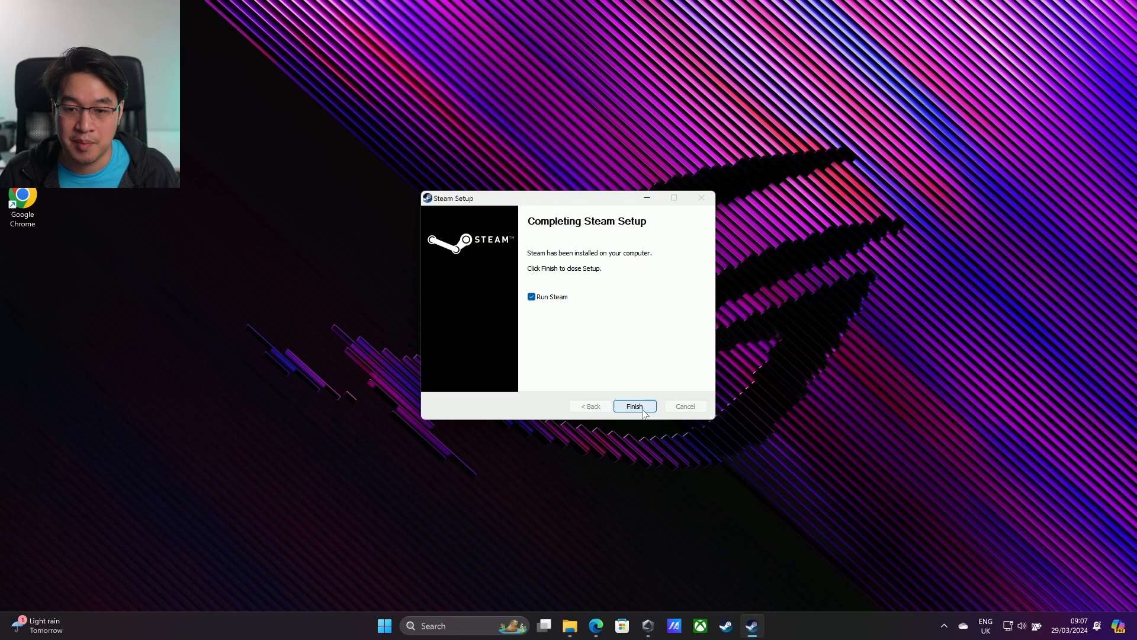
Step: Finish setup to launch Steam and open the C:\Games\Steam library folder from Storage settings
click(635, 405)
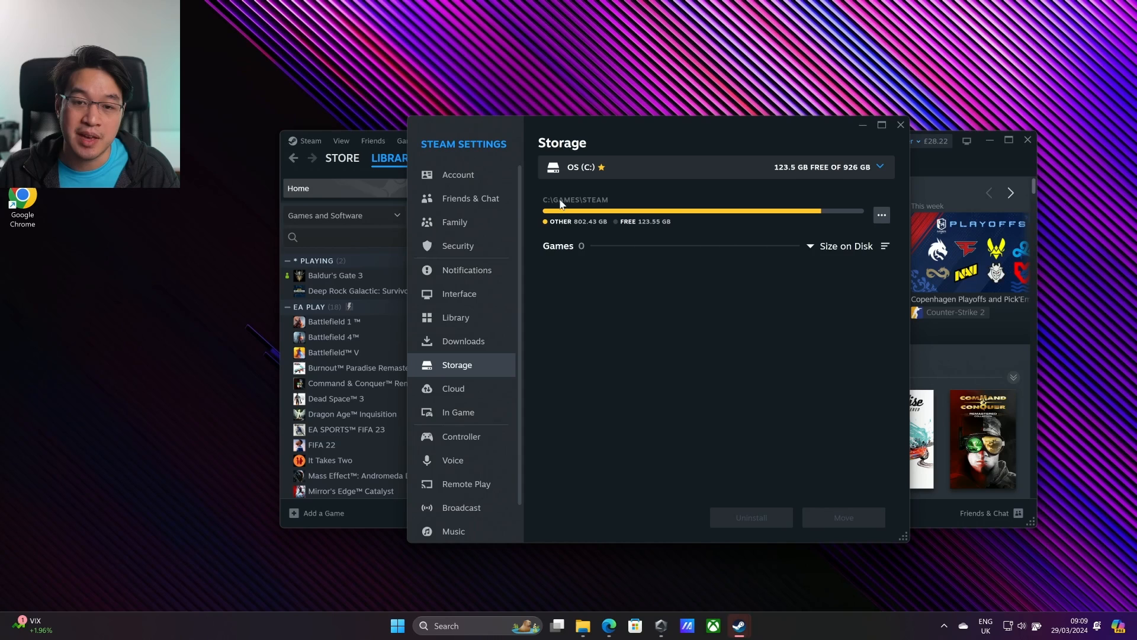
click(881, 215)
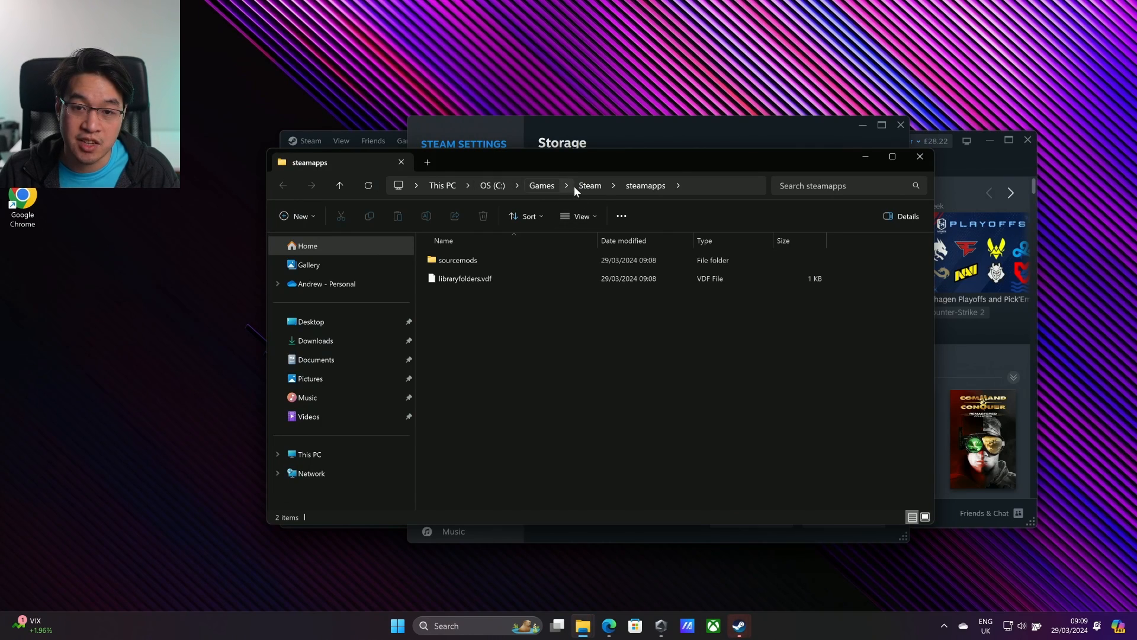
Step: Navigate File Explorer up to Games and into the C:\Games\Steam folder
click(541, 185)
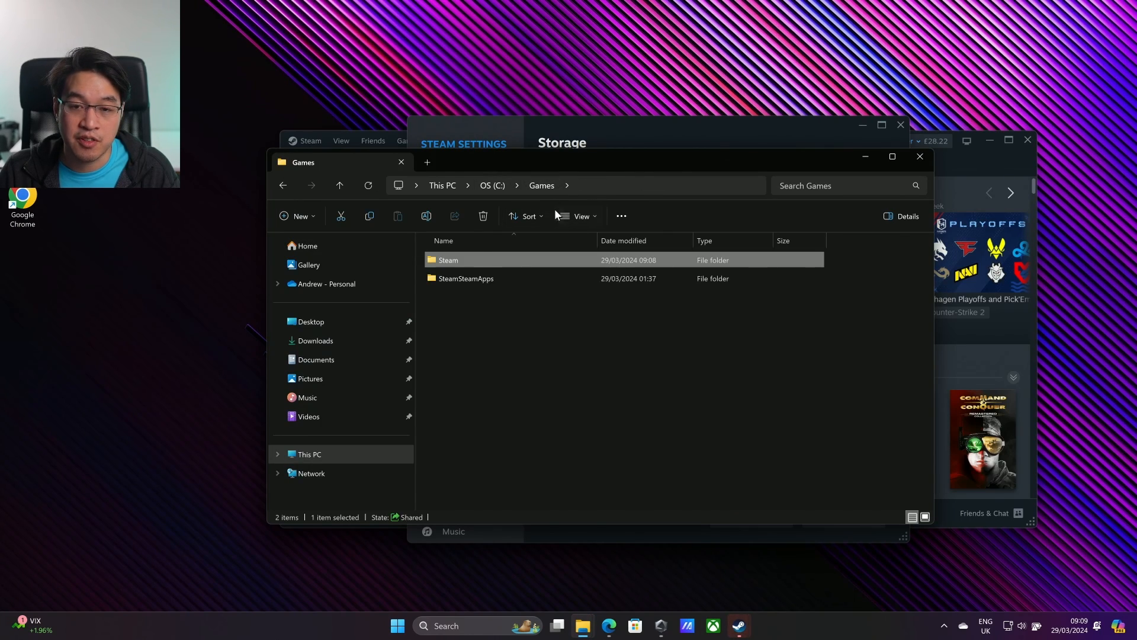
double_click(449, 259)
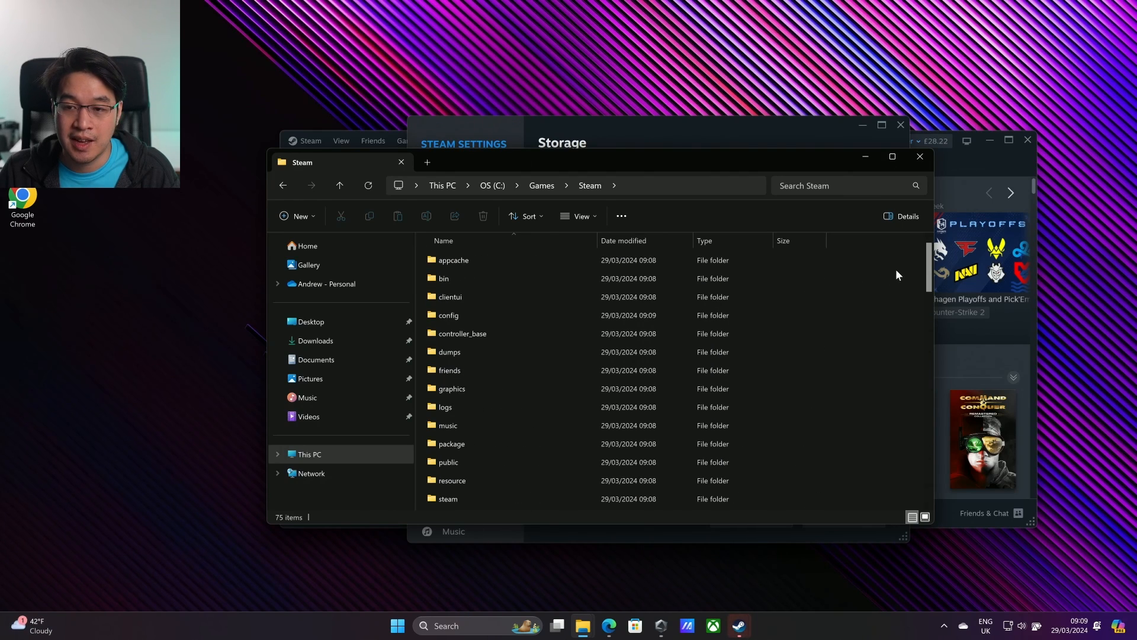
mouse_move(905, 170)
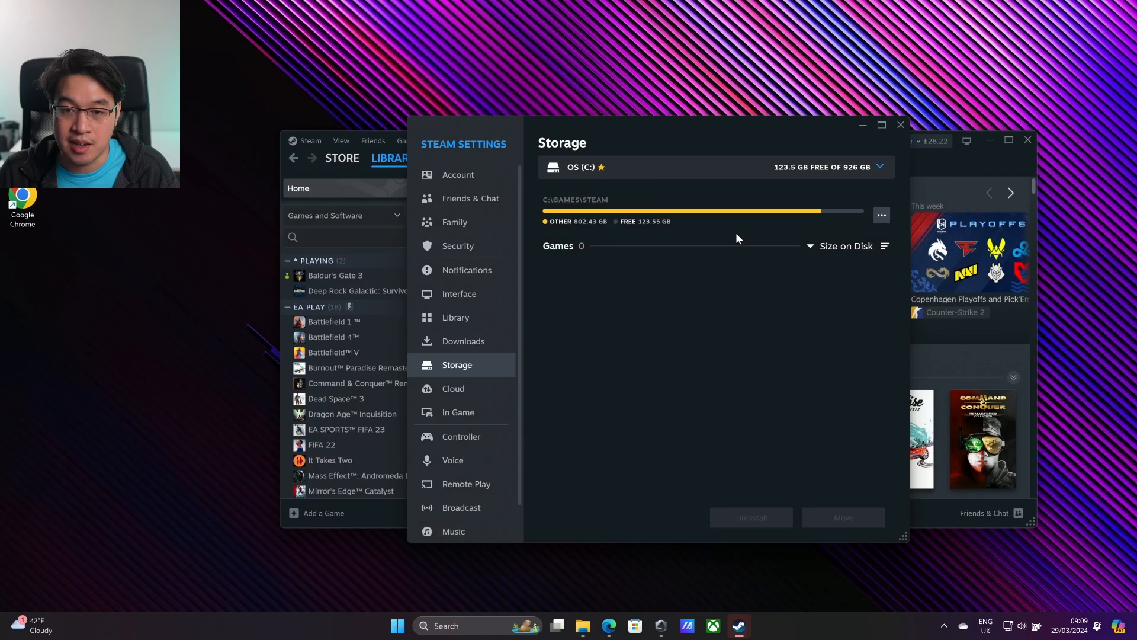
mouse_move(629, 214)
text(anti)
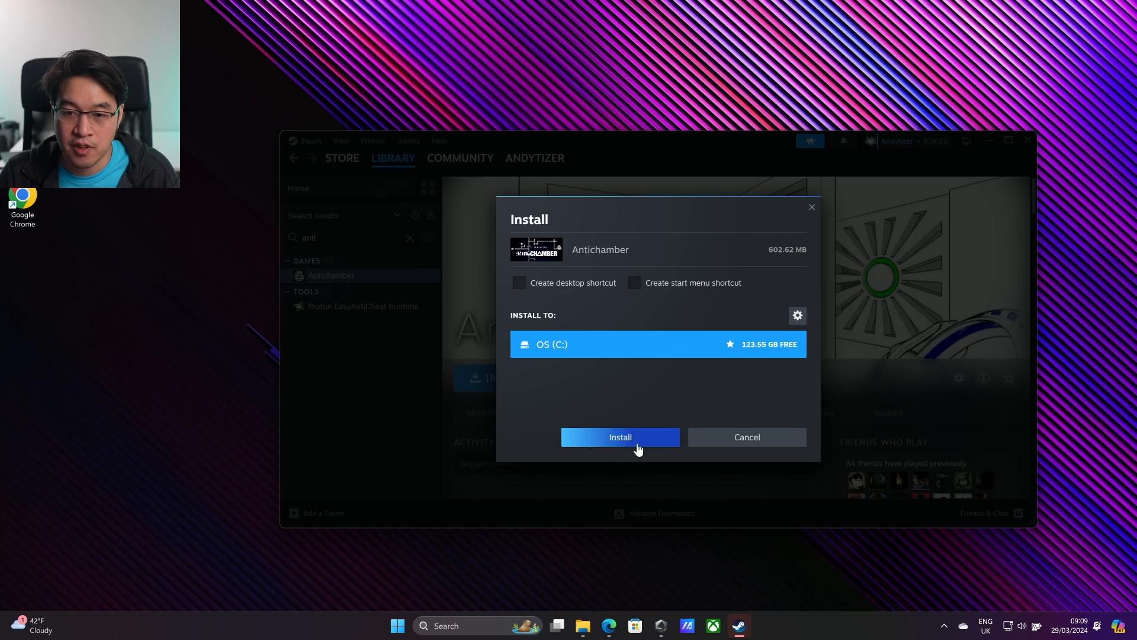
Step: Install Antichamber to drive C, browse its local files folder and close it
click(621, 436)
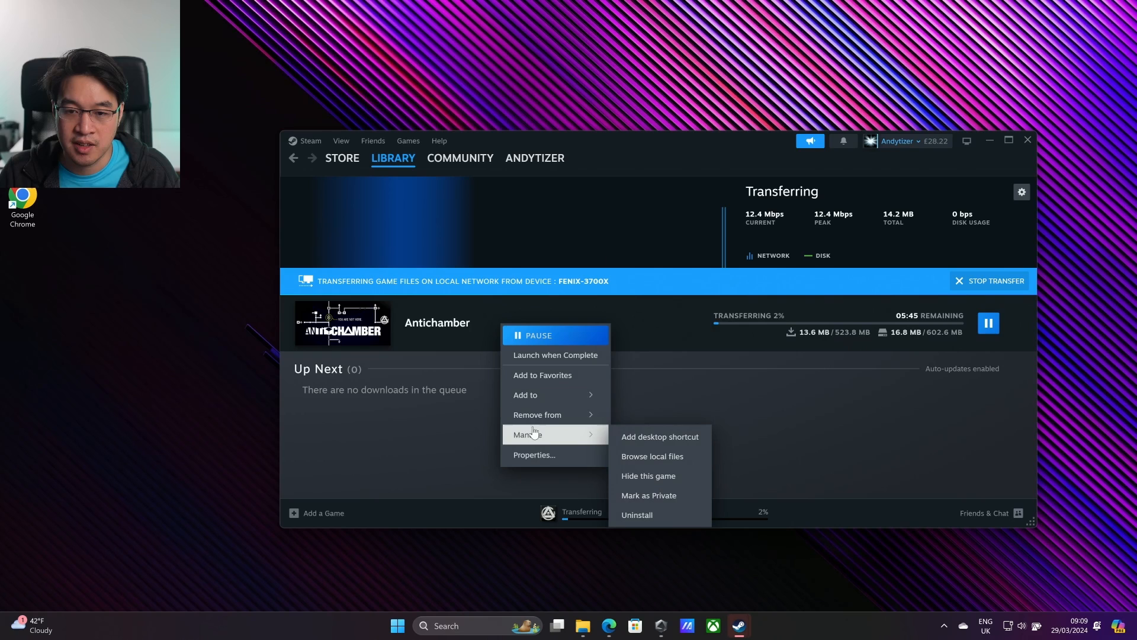
click(652, 456)
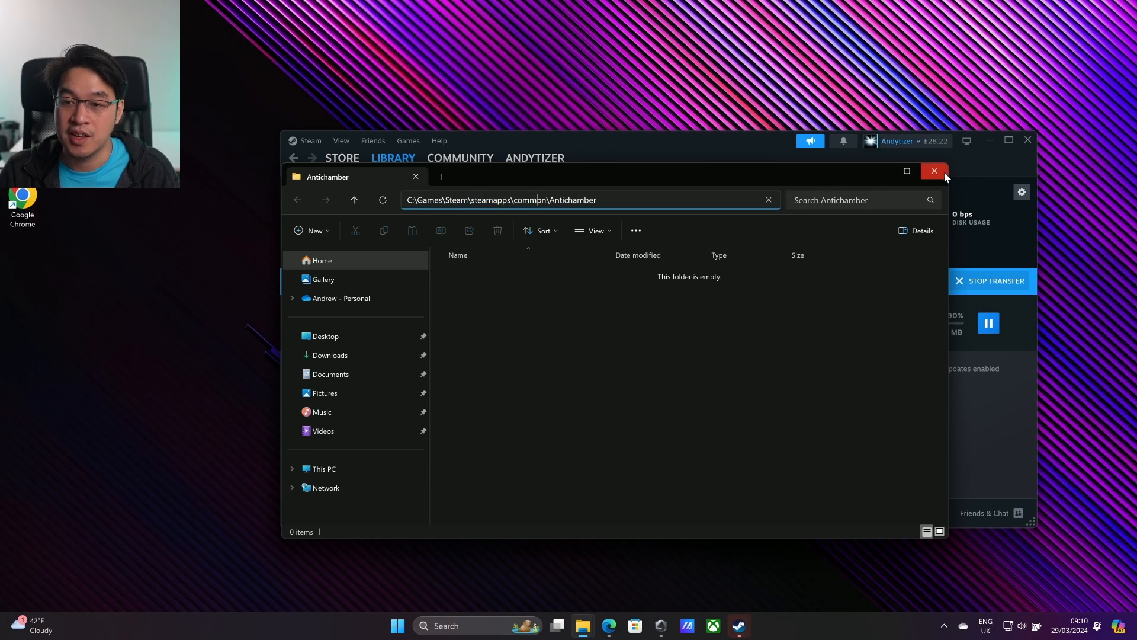
click(933, 170)
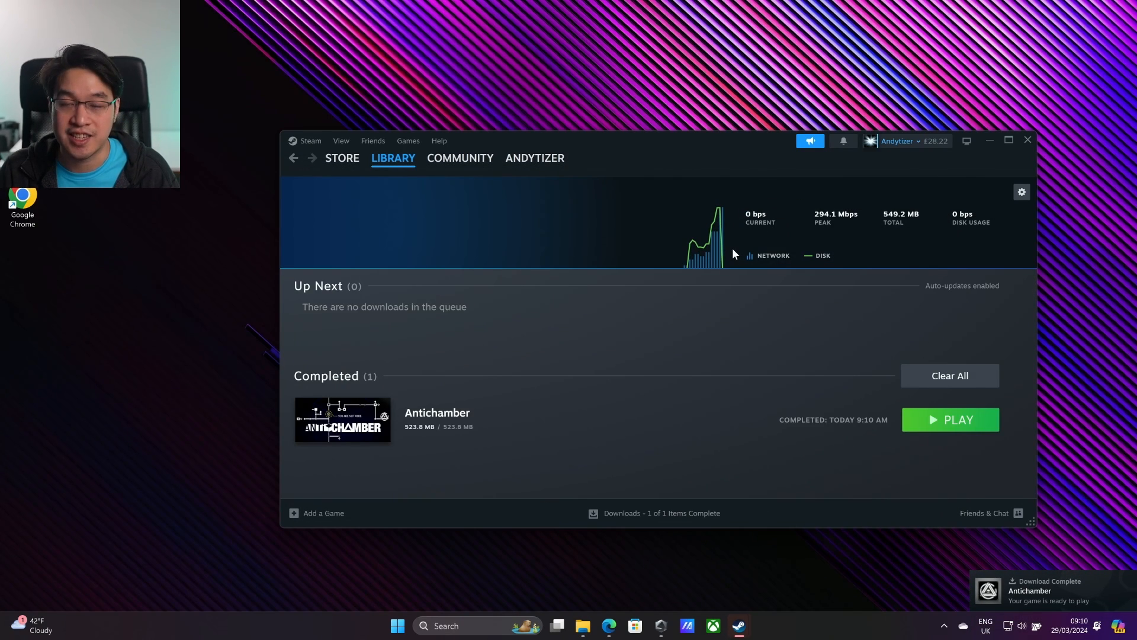